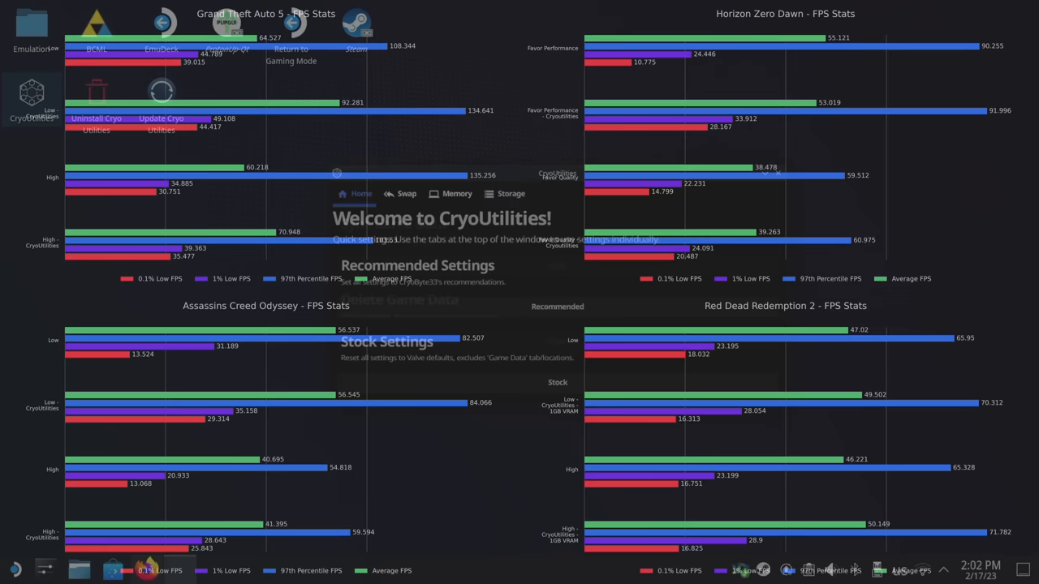
Step: Bring up the CryoByte33 steam-deck-utilities repository page in Firefox
{"action": "left_click", "coordinate": [511, 194]}
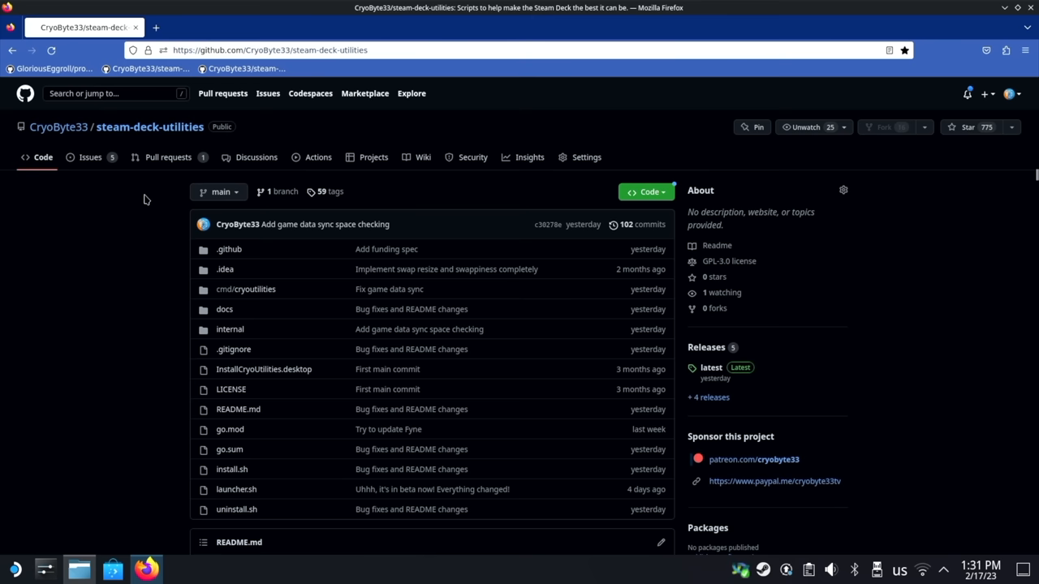
Step: Open internal/handler_game_data.go in the repository and scroll through its source
{"action": "left_click", "coordinate": [230, 329]}
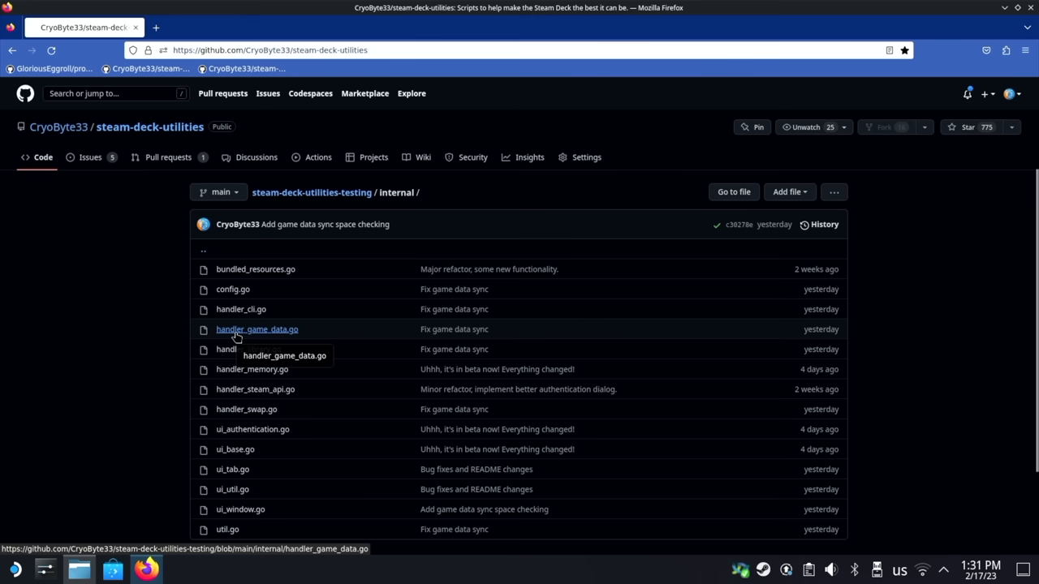
{"action": "left_click", "coordinate": [257, 329]}
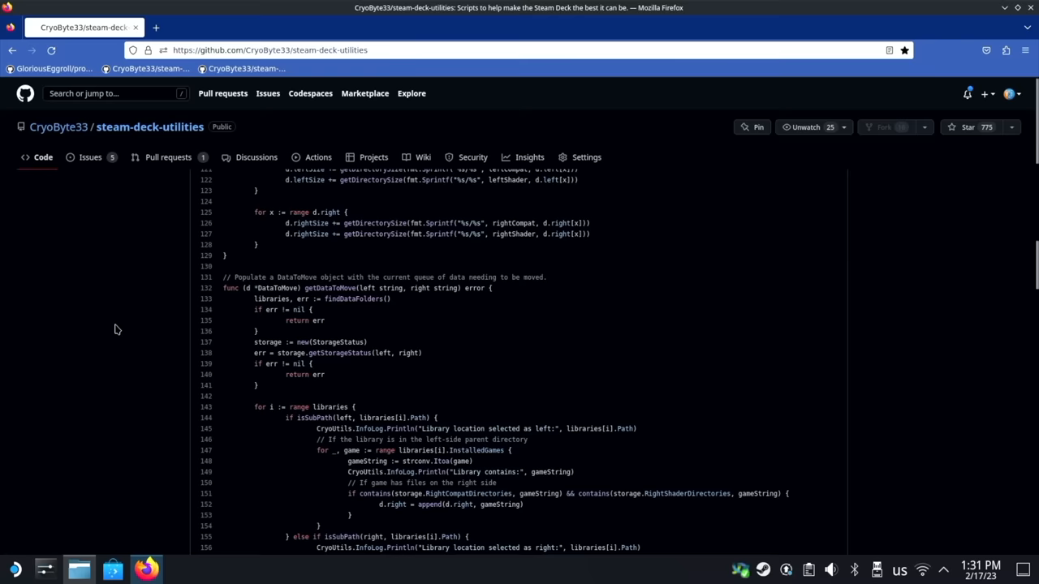
{"action": "scroll", "scroll_direction": "down", "scroll_amount": 3}
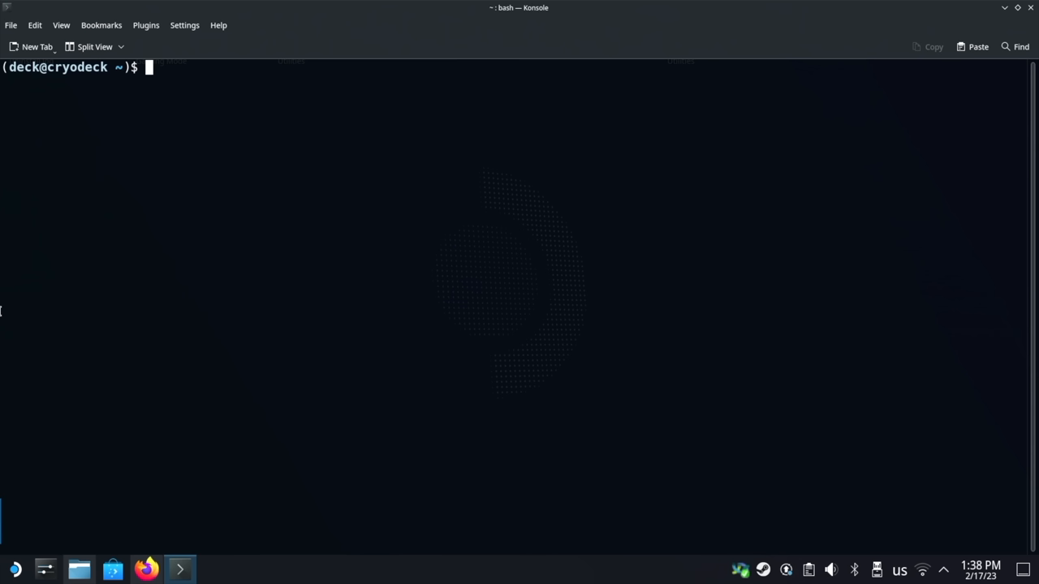
Step: Run passwd in Konsole and set a new password for the deck account
{"action": "type", "text": "passwd"}
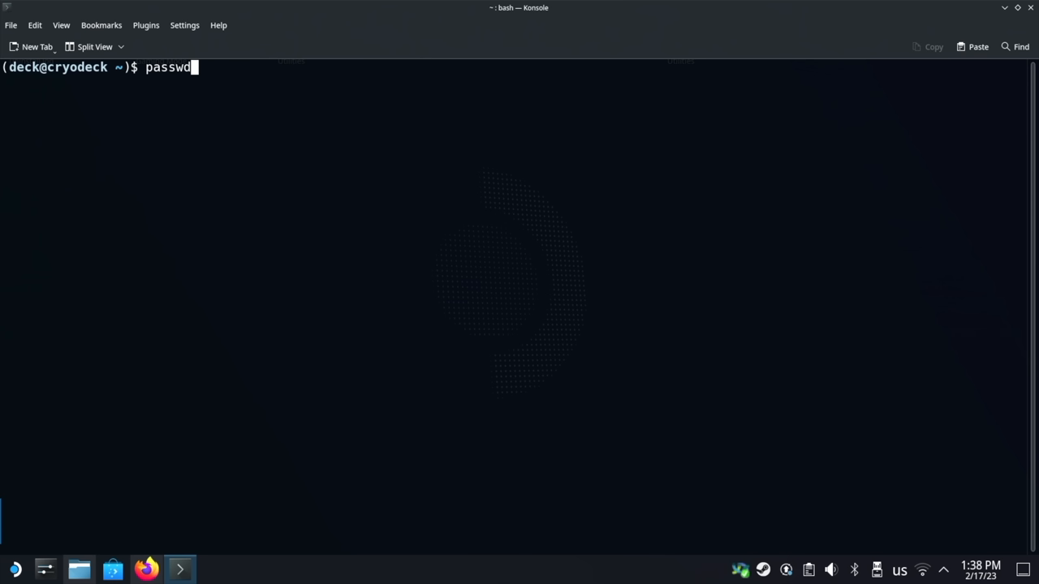
{"action": "key", "text": "Return"}
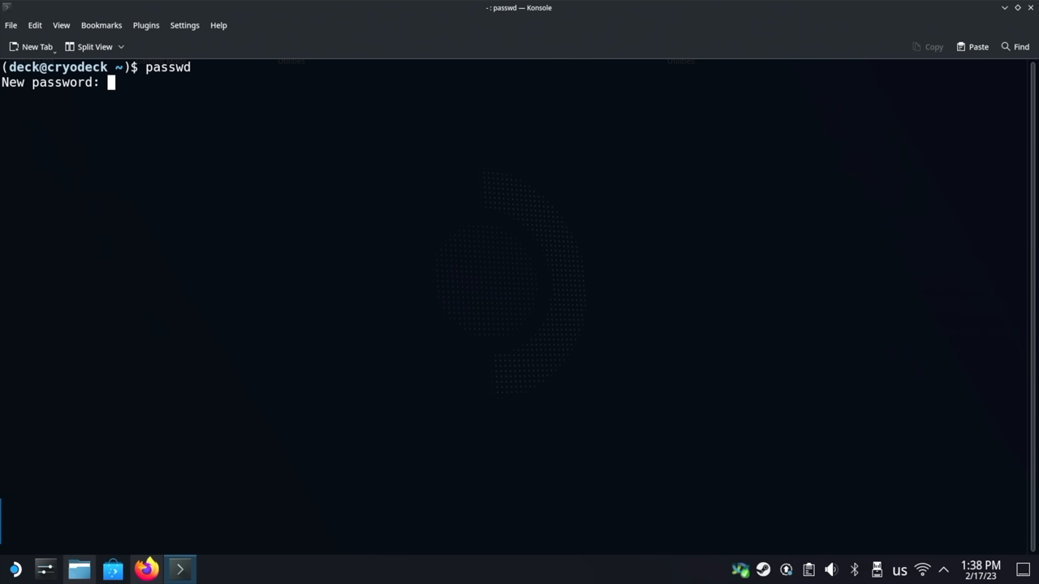
{"action": "key", "text": "Return"}
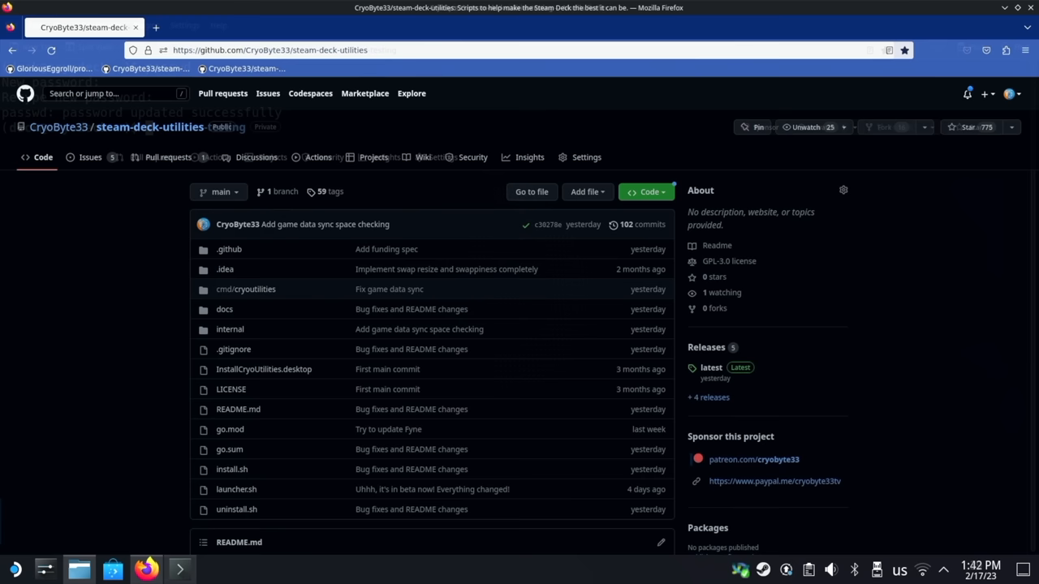
Step: Scroll to the README's Install section and save InstallCryoUtilities.desktop
{"action": "scroll", "scroll_direction": "down", "scroll_amount": 3}
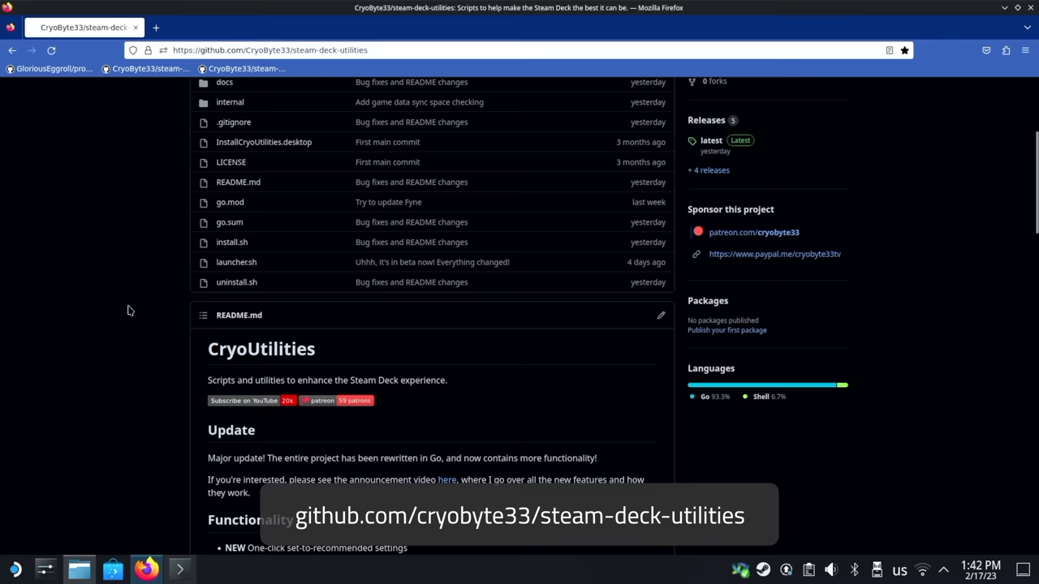
{"action": "scroll", "scroll_direction": "down", "scroll_amount": 3}
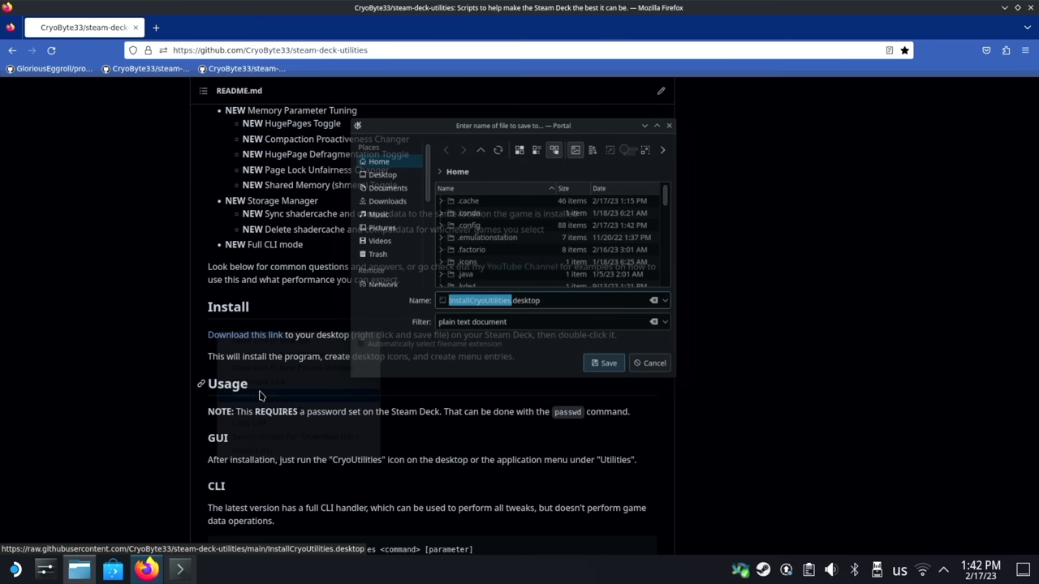
{"action": "left_click", "coordinate": [374, 170]}
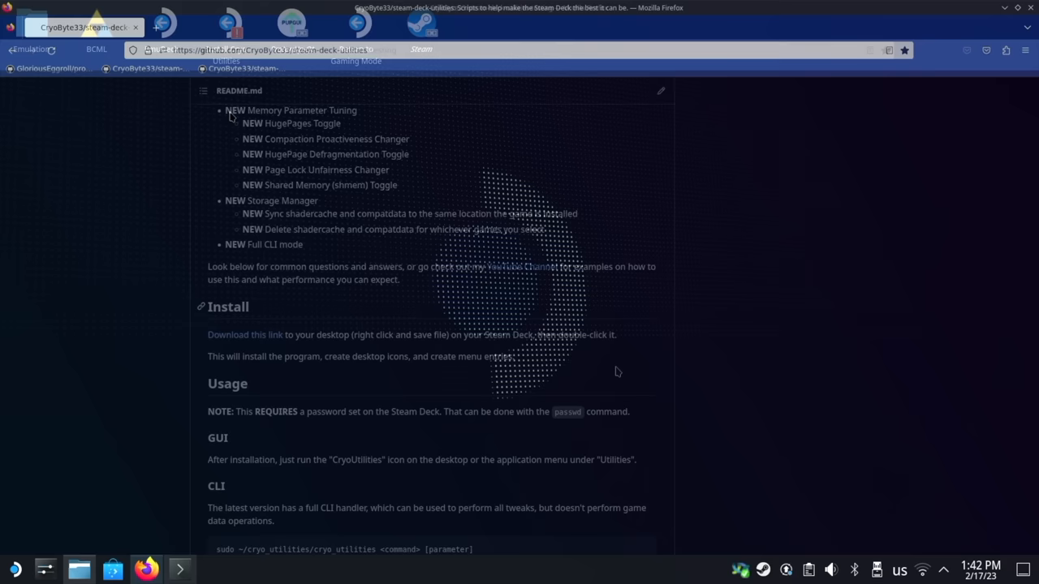
Step: Launch the Install Cryo Utilities desktop launcher and allow it to run to completion
{"action": "double_click", "coordinate": [226, 24]}
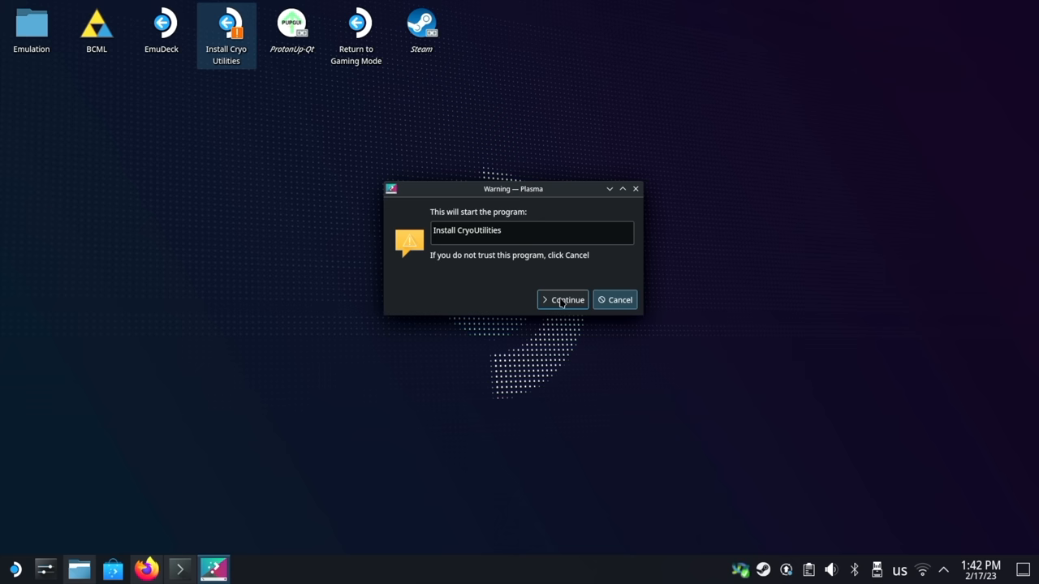
{"action": "left_click", "coordinate": [563, 300]}
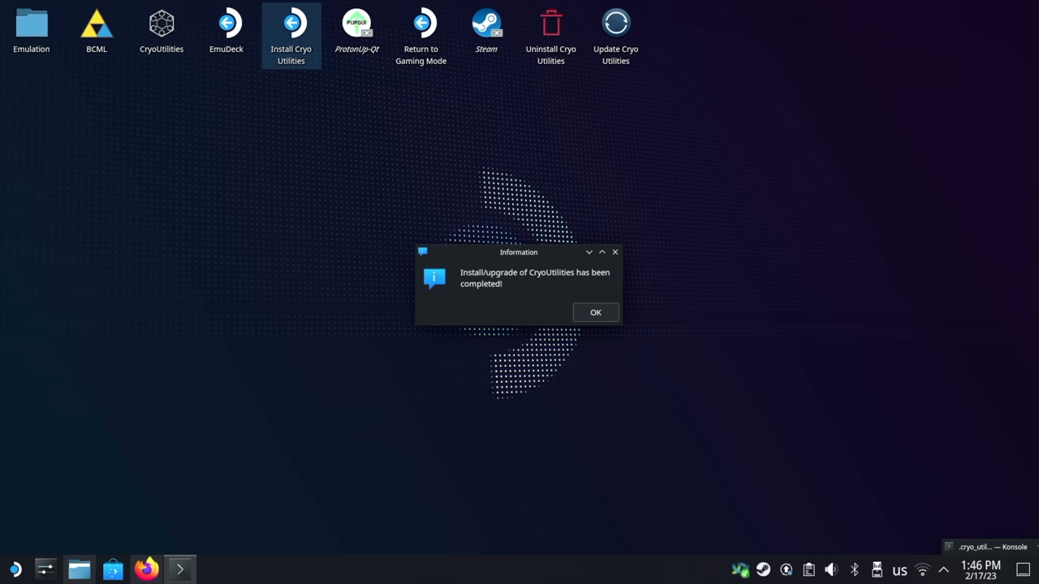
{"action": "left_click", "coordinate": [595, 313]}
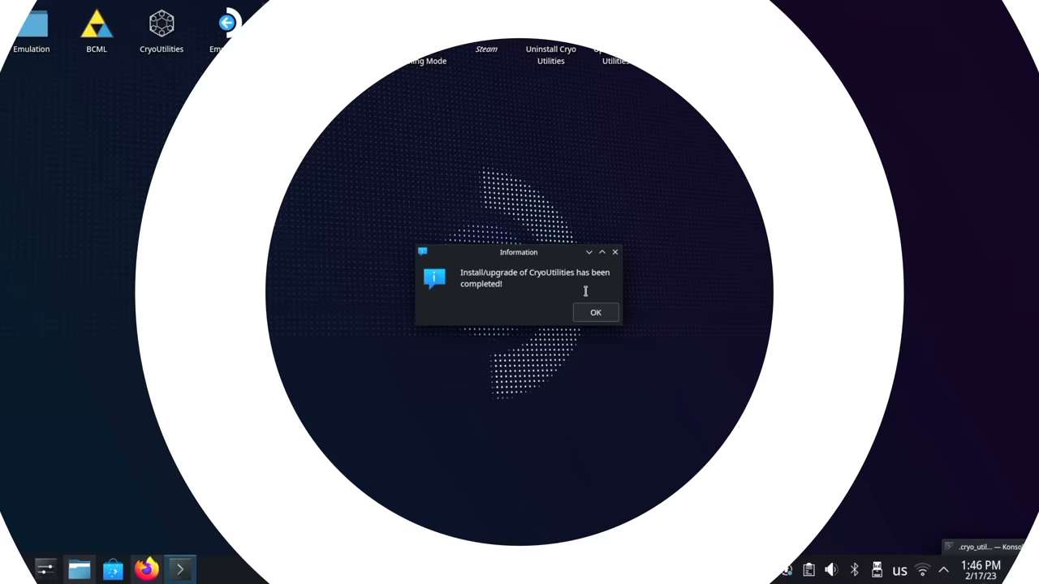
Step: Dismiss the install-complete message and open Konsole from the taskbar
{"action": "left_click", "coordinate": [595, 313]}
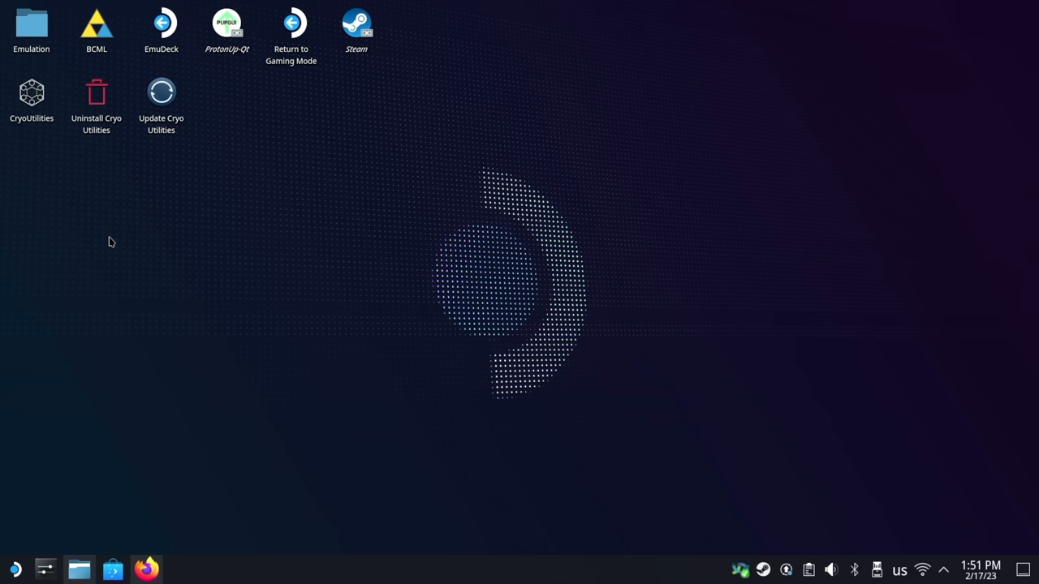
{"action": "left_click", "coordinate": [78, 569]}
{"action": "type", "text": "s"}
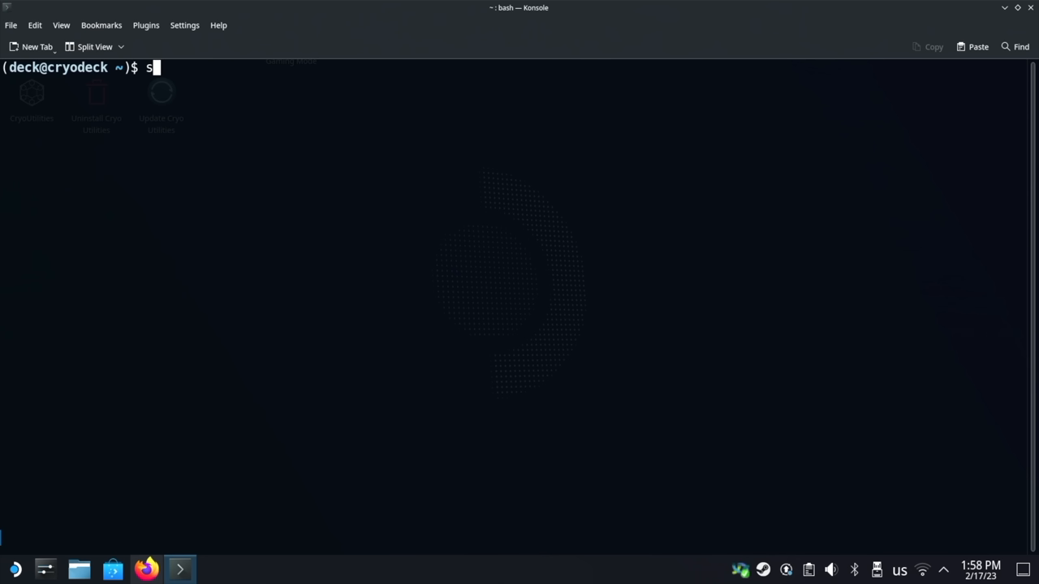
Step: Run 'sudo .cryo_utilities/cryo_utilities' in Konsole
{"action": "type", "text": "udo .cryo_utilities/cryo_utilities"}
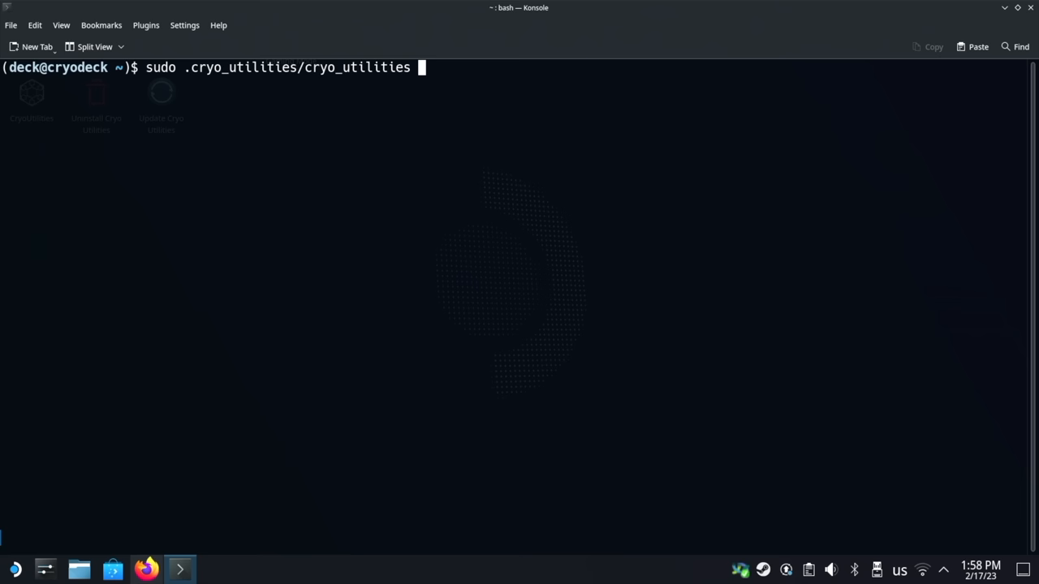
{"action": "key", "text": "Return"}
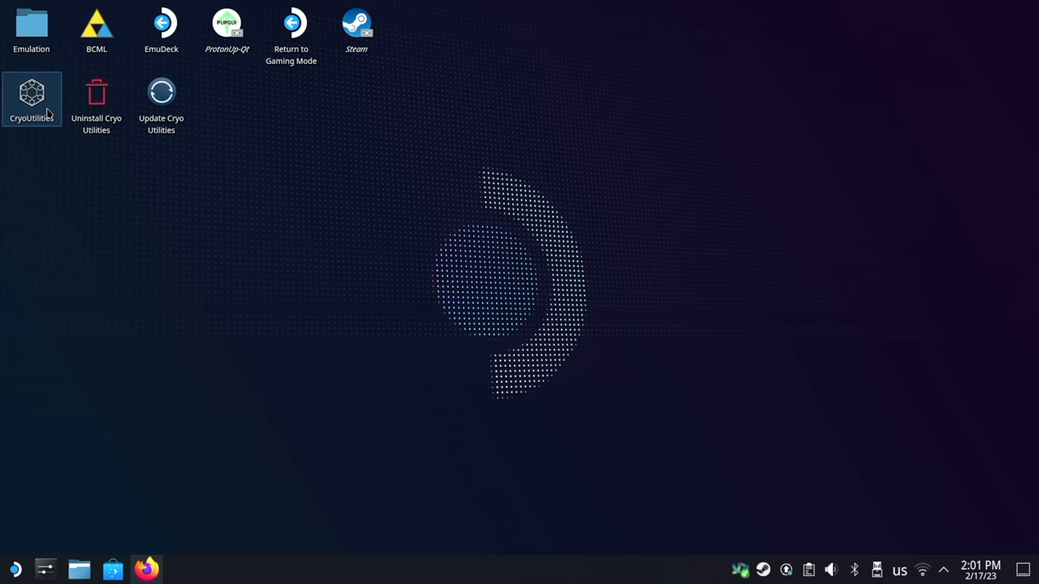
Step: Launch CryoUtilities from its desktop icon and accept the disclaimer
{"action": "double_click", "coordinate": [31, 97]}
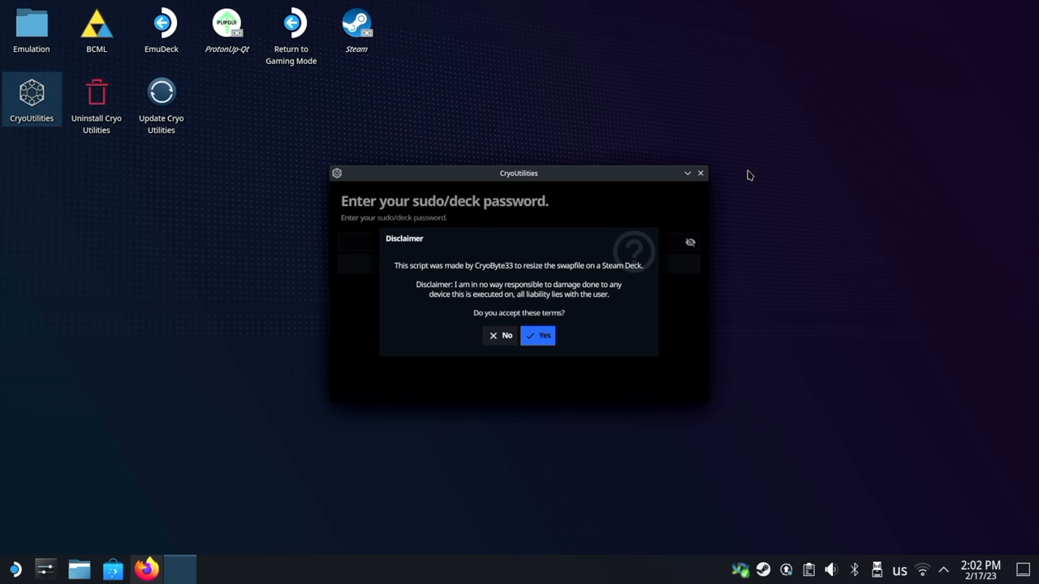
{"action": "mouse_move", "coordinate": [266, 173]}
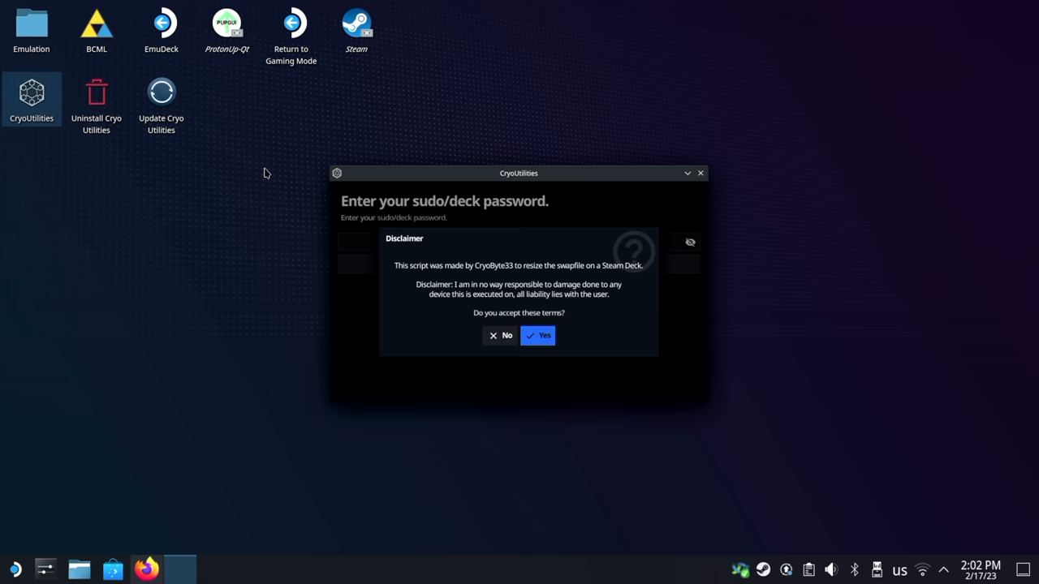
{"action": "left_click", "coordinate": [537, 335]}
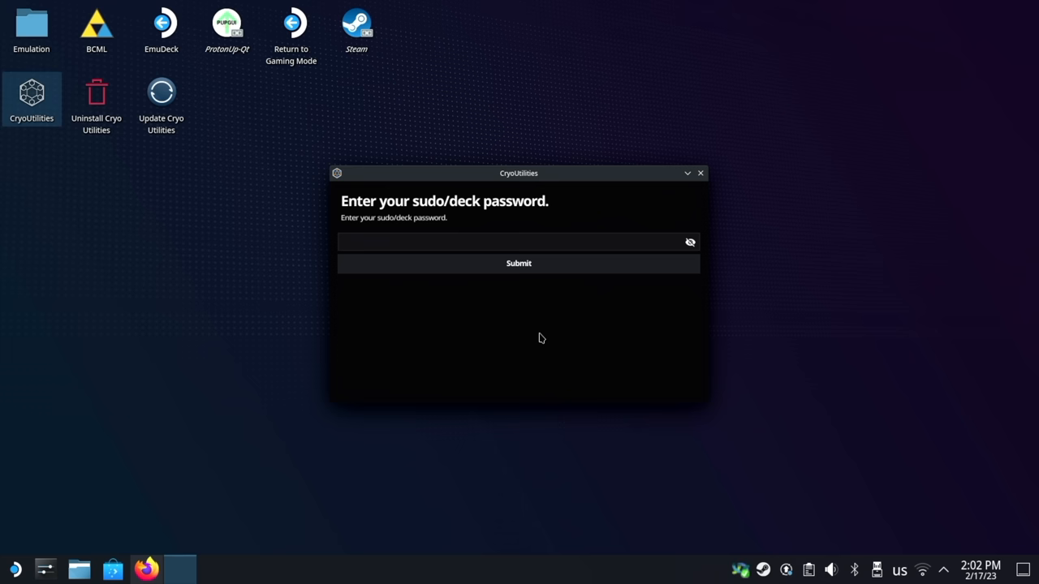
Step: Submit the deck password, choose Recommended, and view the Swap tab's size and swappiness
{"action": "left_click", "coordinate": [519, 263]}
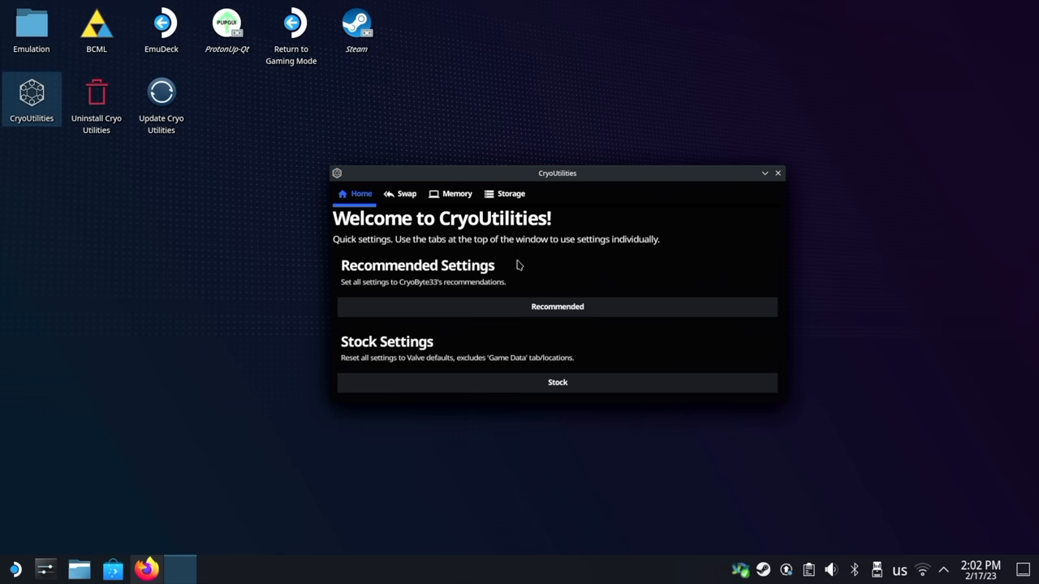
{"action": "mouse_move", "coordinate": [613, 309]}
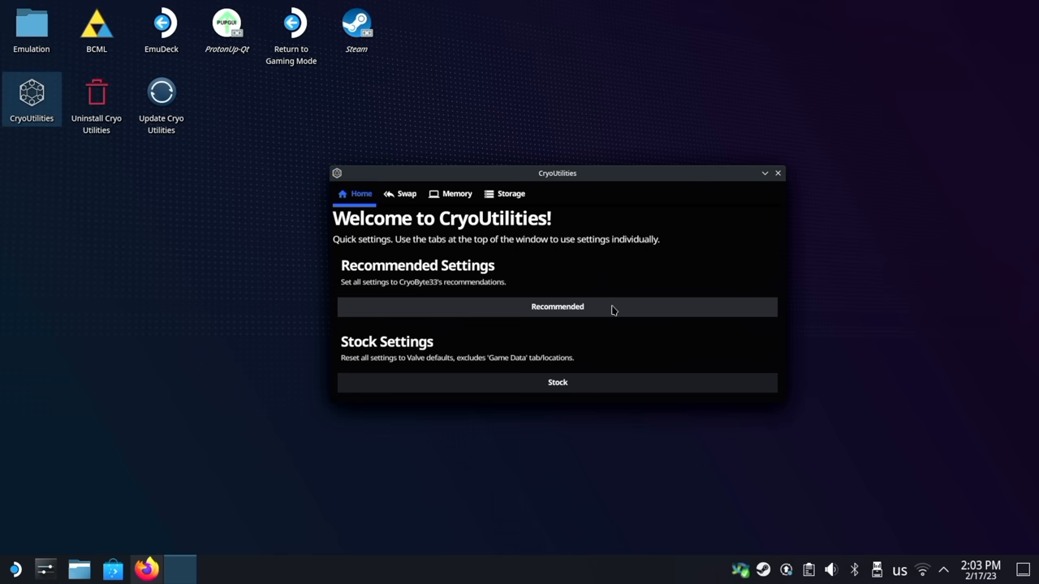
{"action": "left_click", "coordinate": [558, 306]}
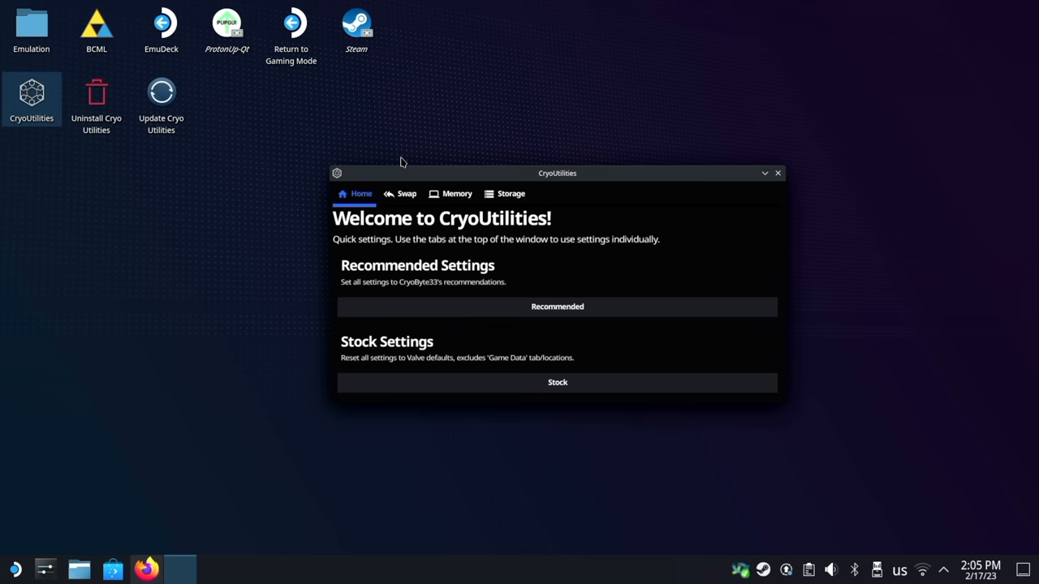
{"action": "left_click", "coordinate": [406, 193]}
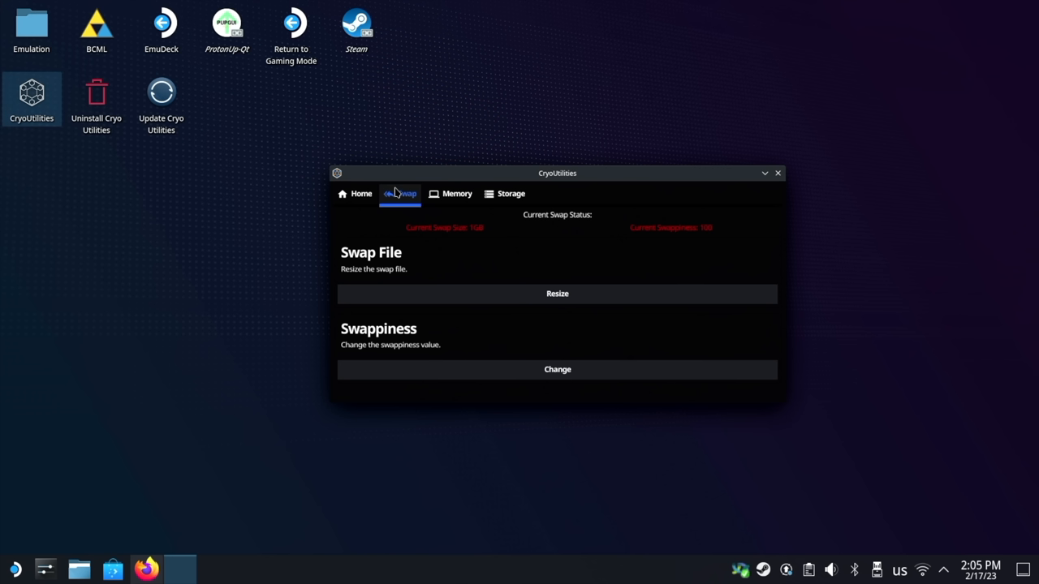